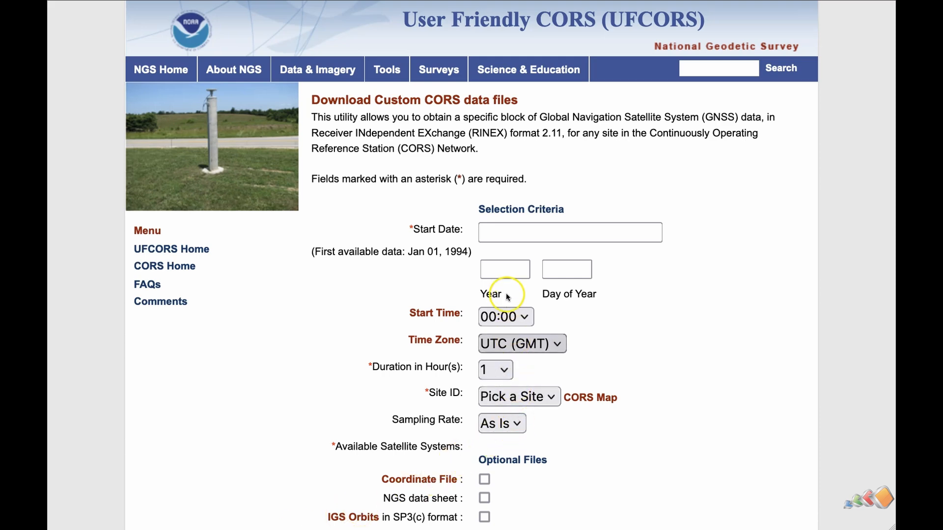
Set the request to start on 07/05/2024 at 10:00.
left_click(568, 232)
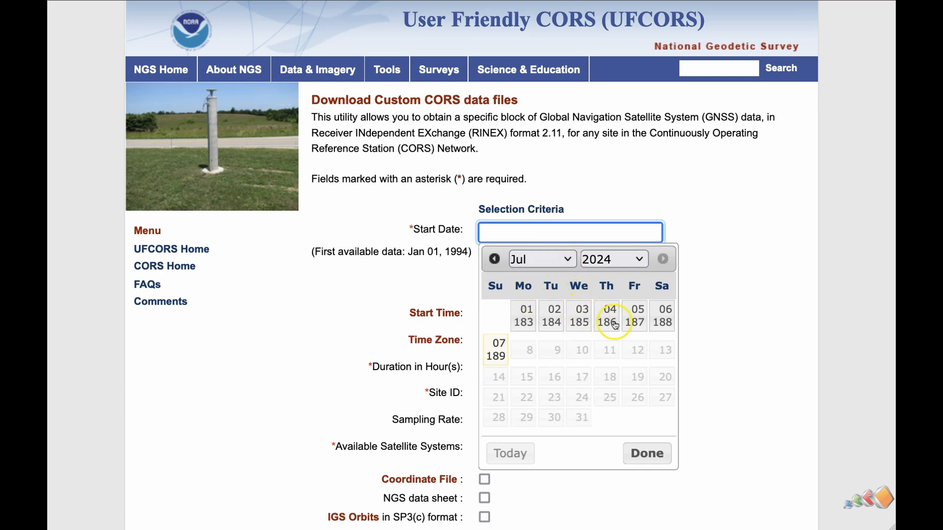
left_click(633, 315)
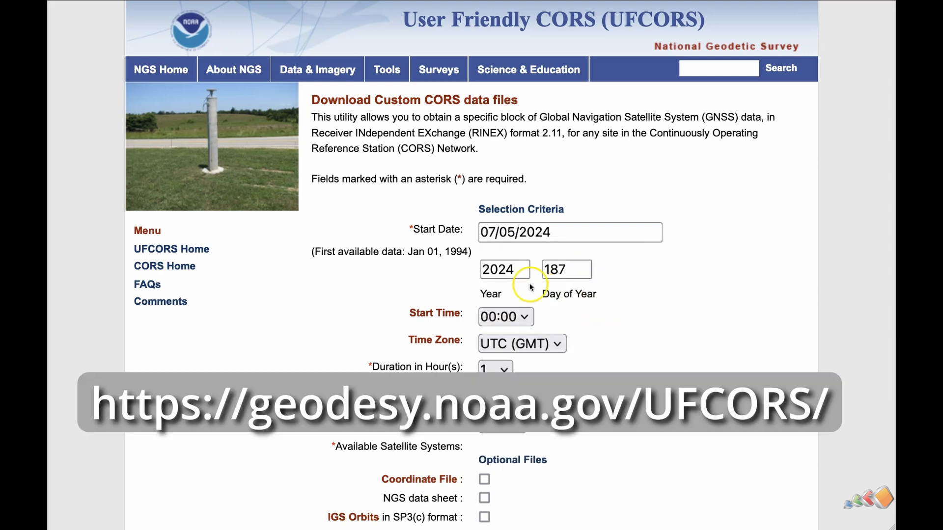
left_click(505, 317)
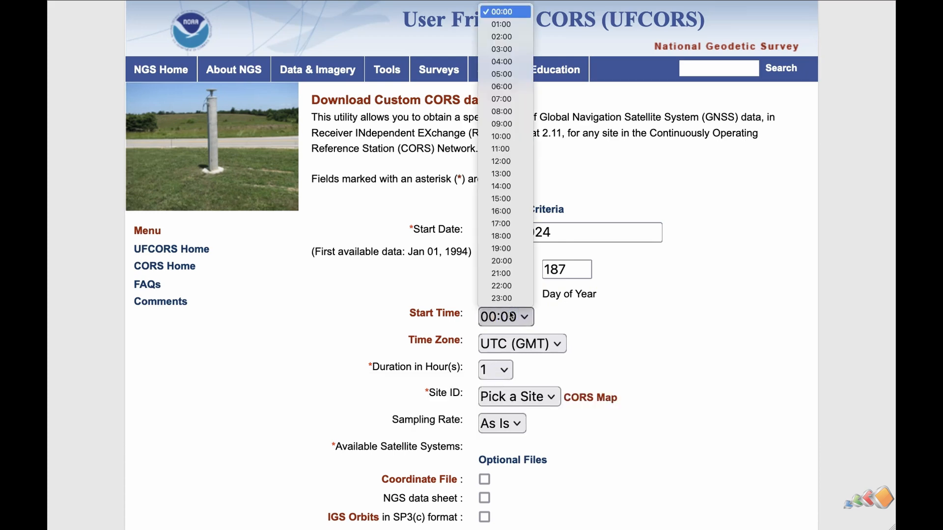
mouse_move(501, 149)
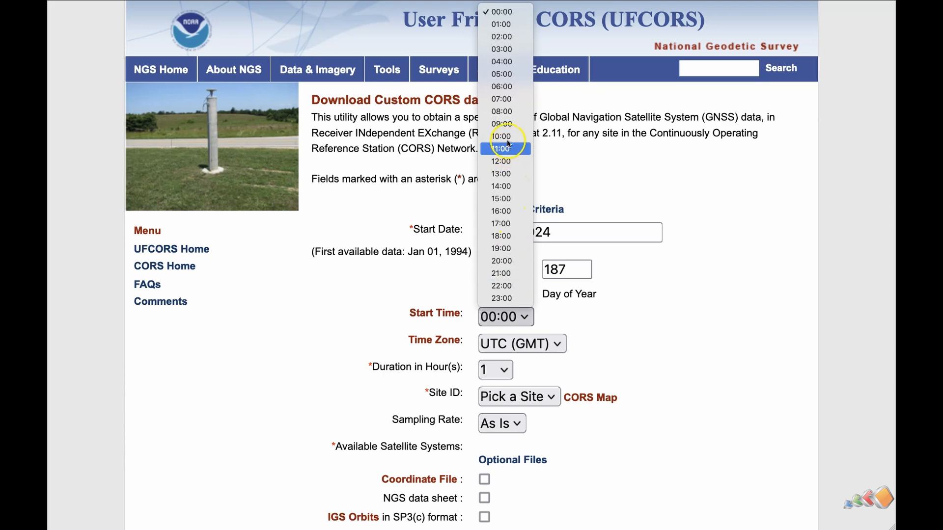
left_click(501, 136)
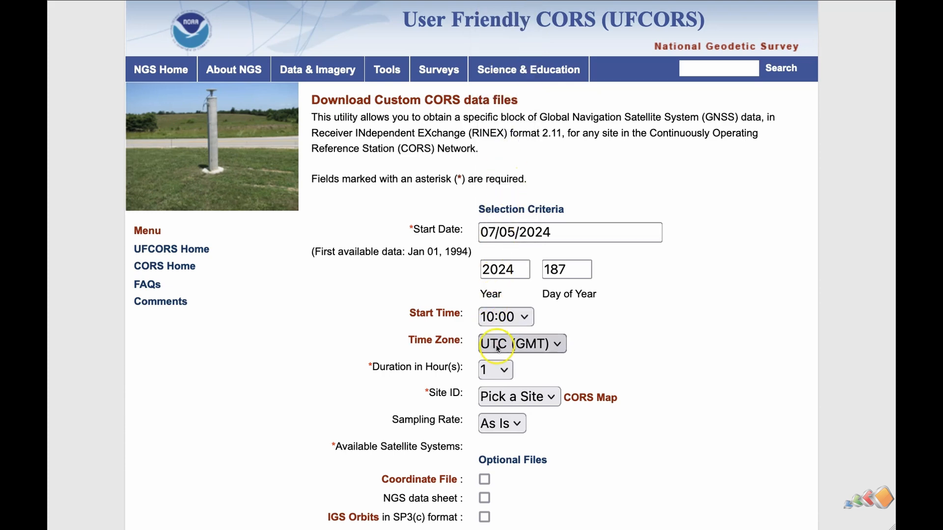
Use the GMT - 4 time zone and a 6-hour duration, then browse the site IDs.
left_click(521, 343)
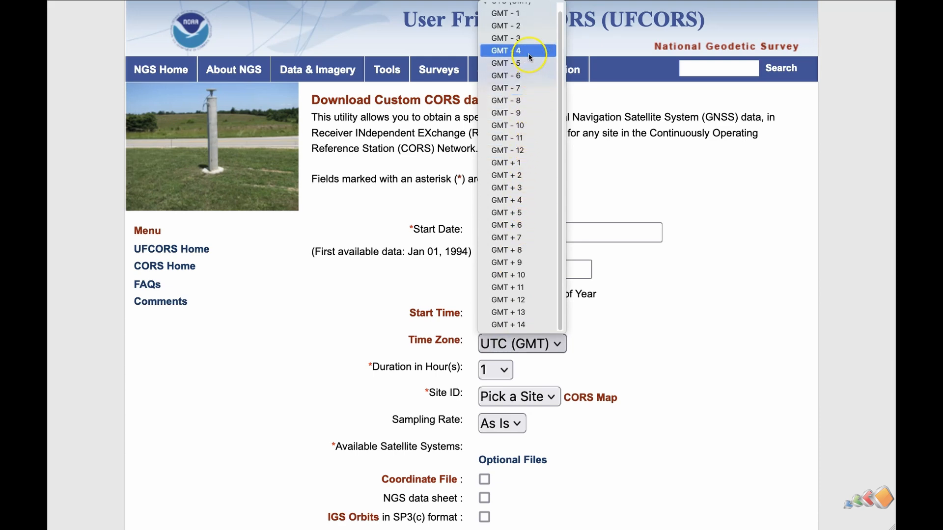
left_click(506, 50)
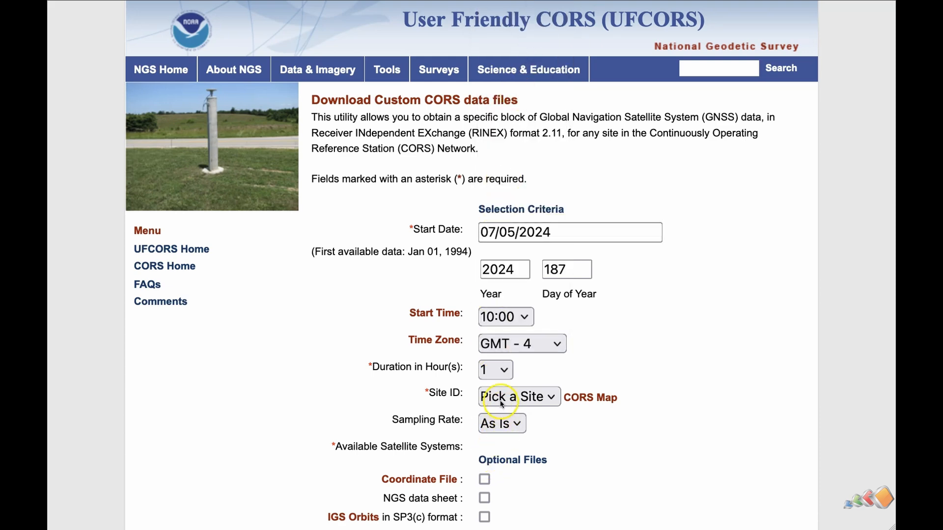
left_click(494, 369)
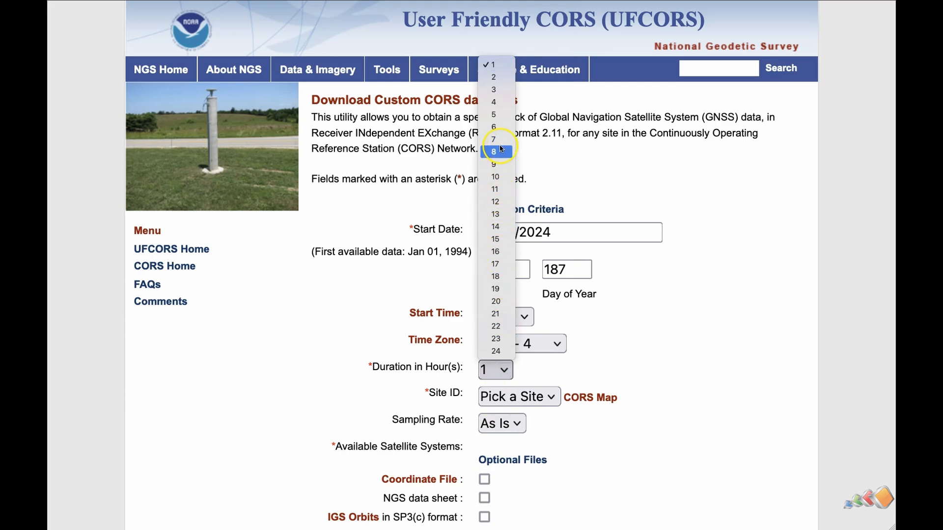
mouse_move(497, 127)
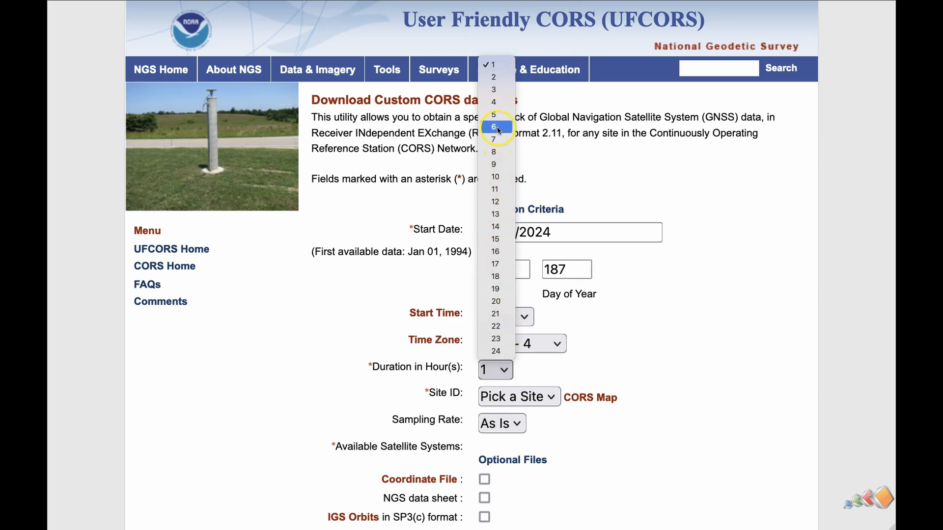
left_click(493, 127)
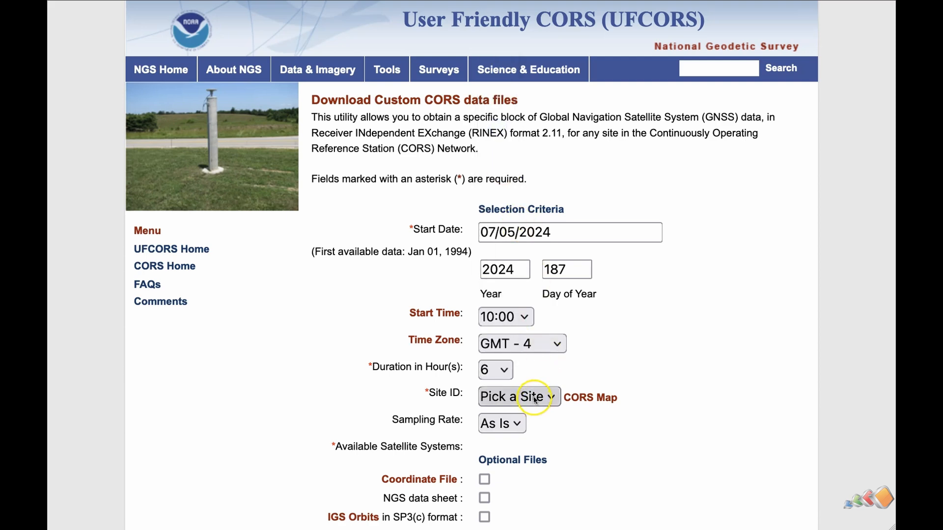
left_click(518, 395)
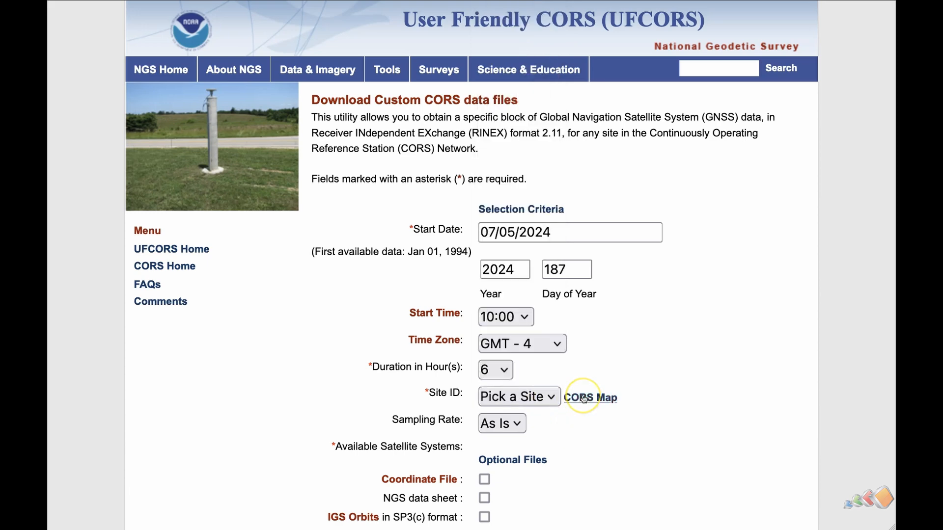
View the CORS station map and zoom out around Wyckoff to find the NJI2 station.
left_click(590, 397)
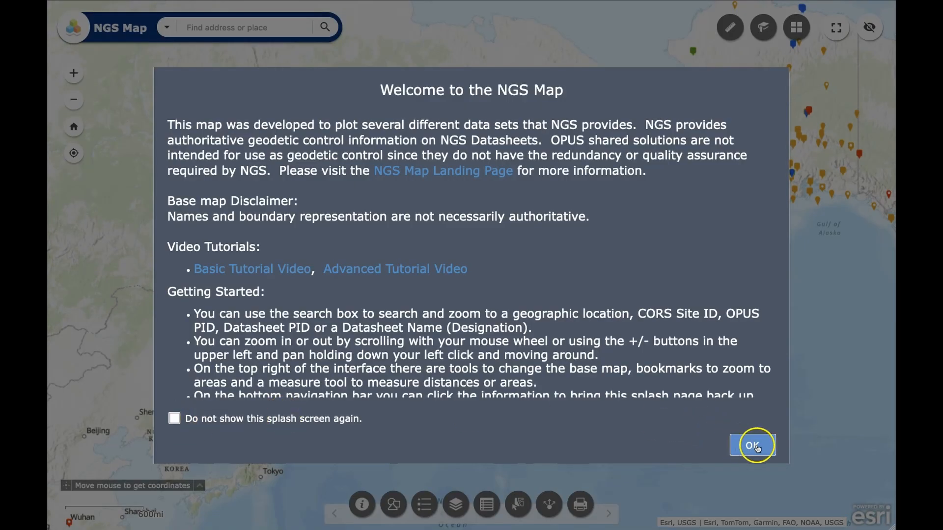
left_click(753, 445)
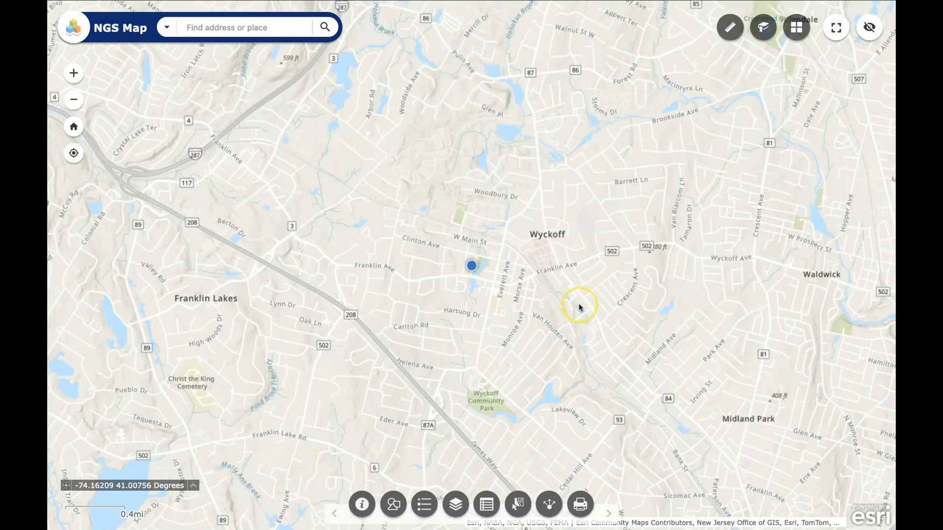
scroll("down", 3)
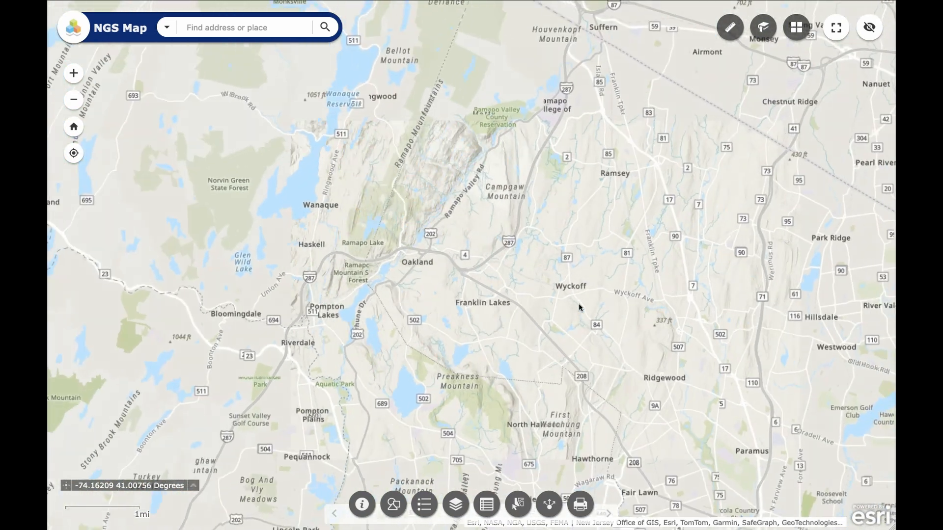
scroll("down", 3)
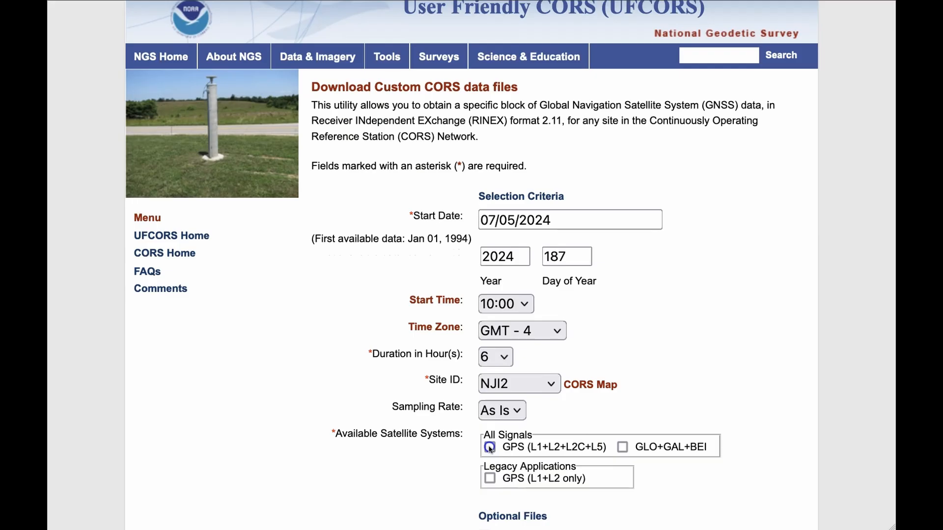
Include GPS (L1+L2+L2C+L5) and GLO+GAL+BEI signals and request the NJI2 data file.
scroll("down", 3)
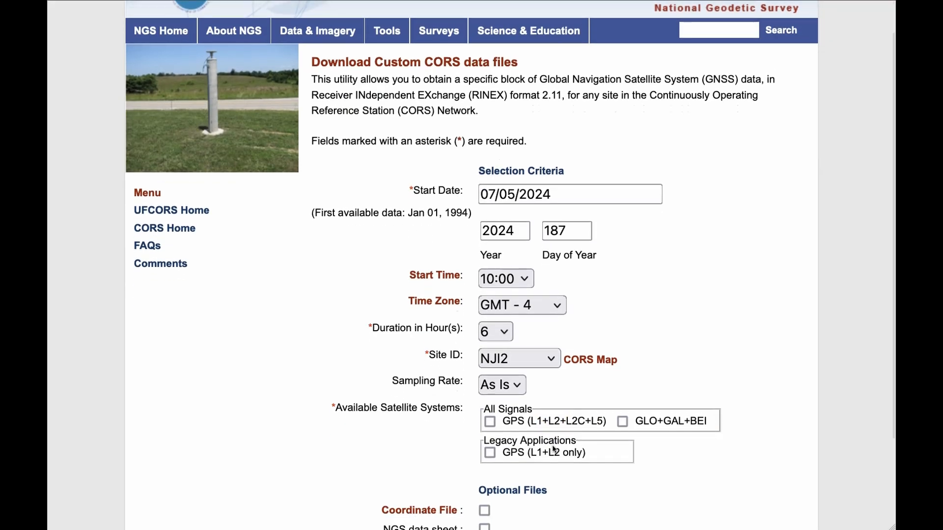
scroll("down", 3)
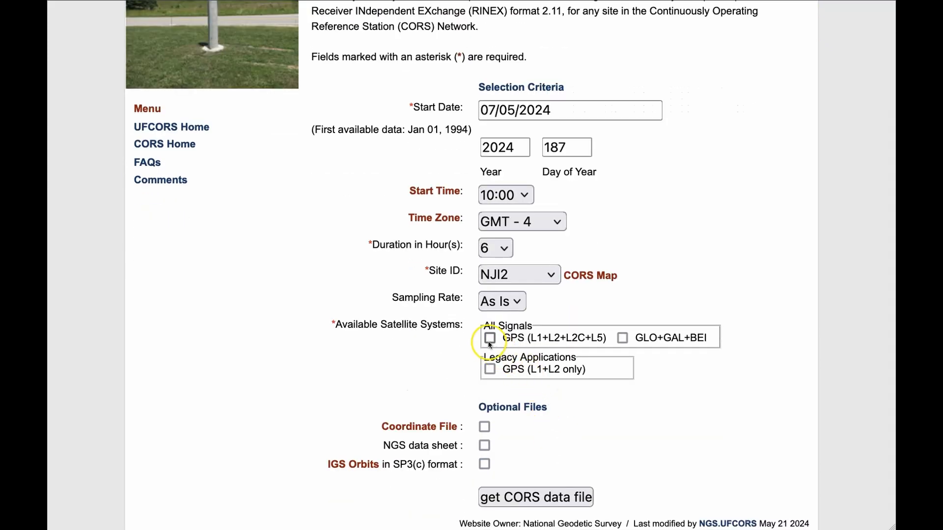
left_click(490, 337)
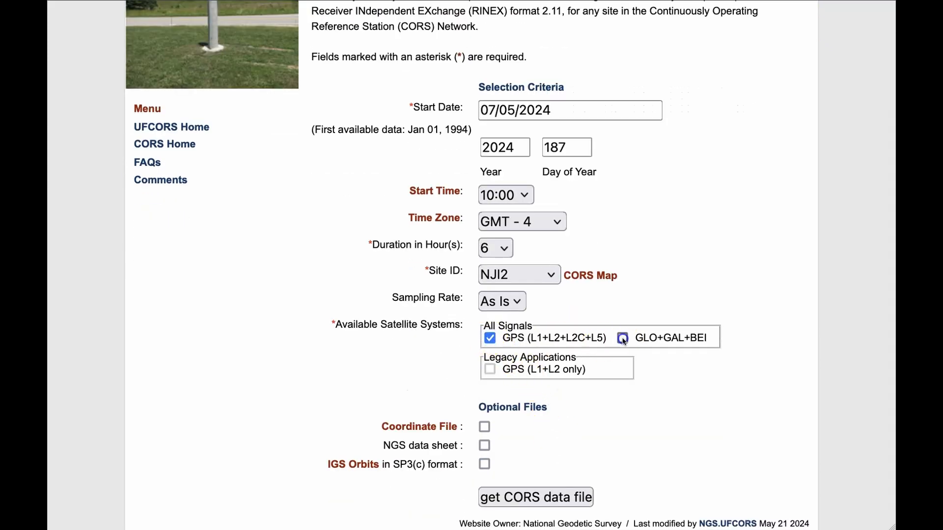
left_click(623, 337)
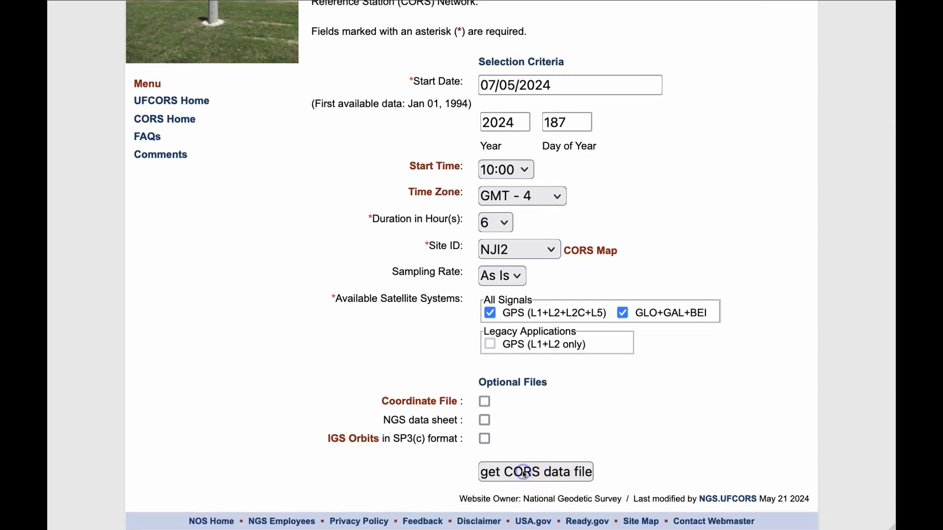
left_click(534, 472)
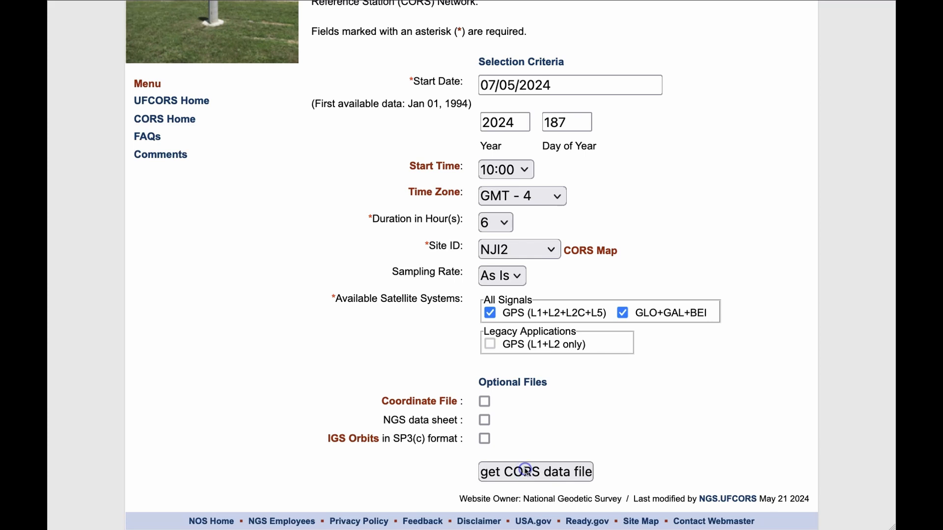
left_click(535, 472)
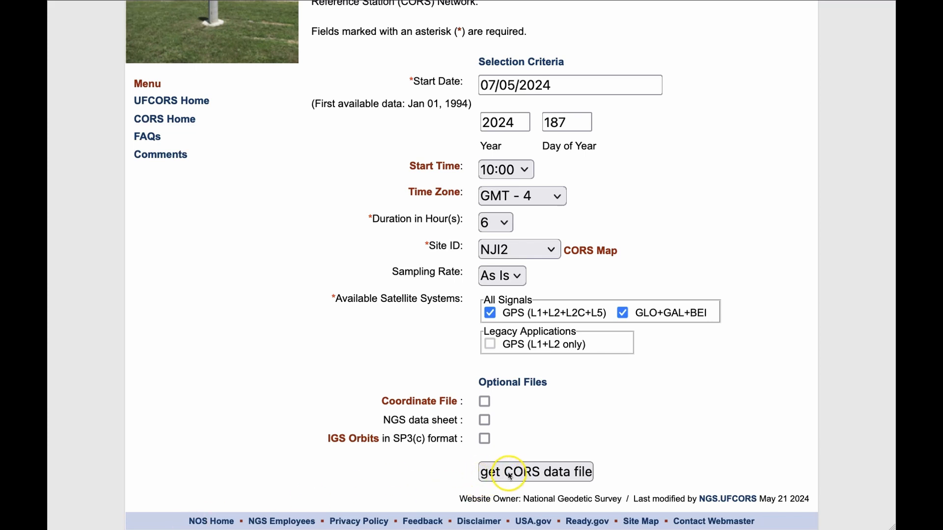
mouse_move(607, 451)
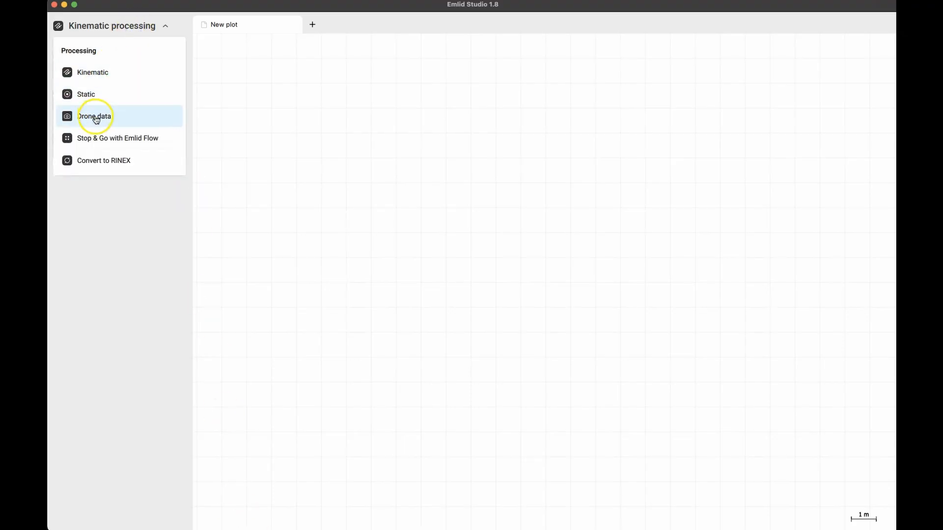
Switch Emlid Studio to the Drone data processing workflow.
left_click(94, 116)
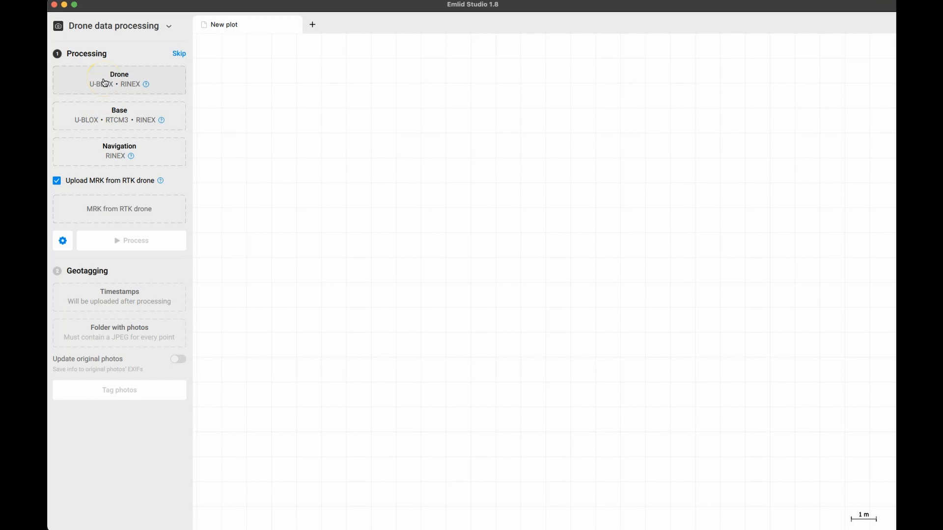
left_click(118, 79)
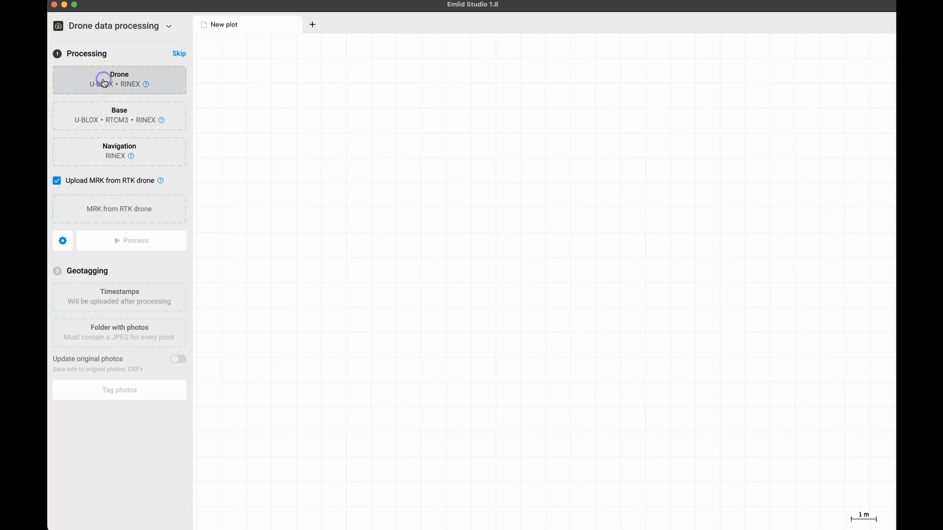
left_click(119, 80)
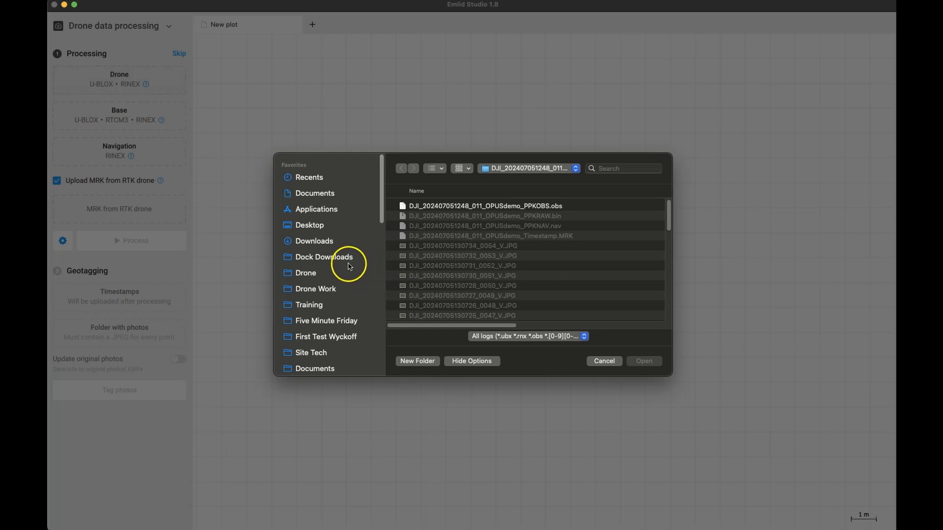
mouse_move(323, 325)
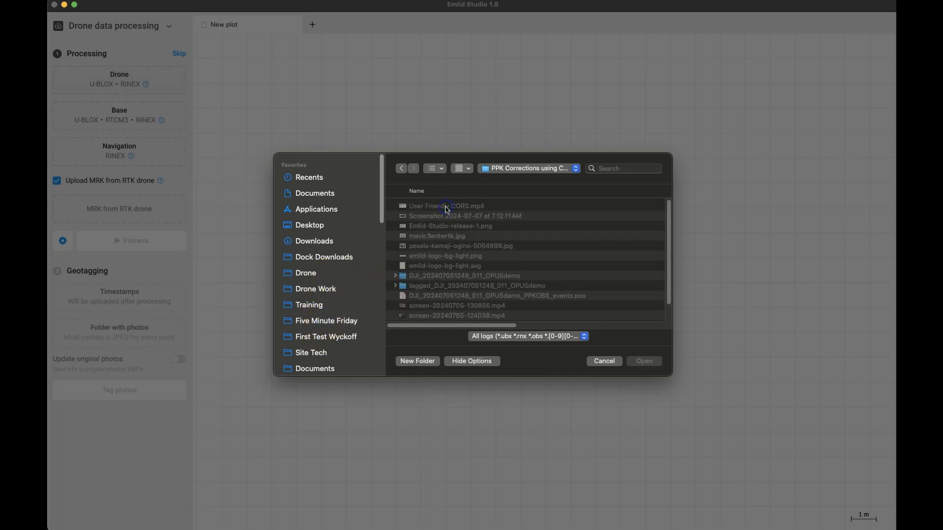
double_click(464, 275)
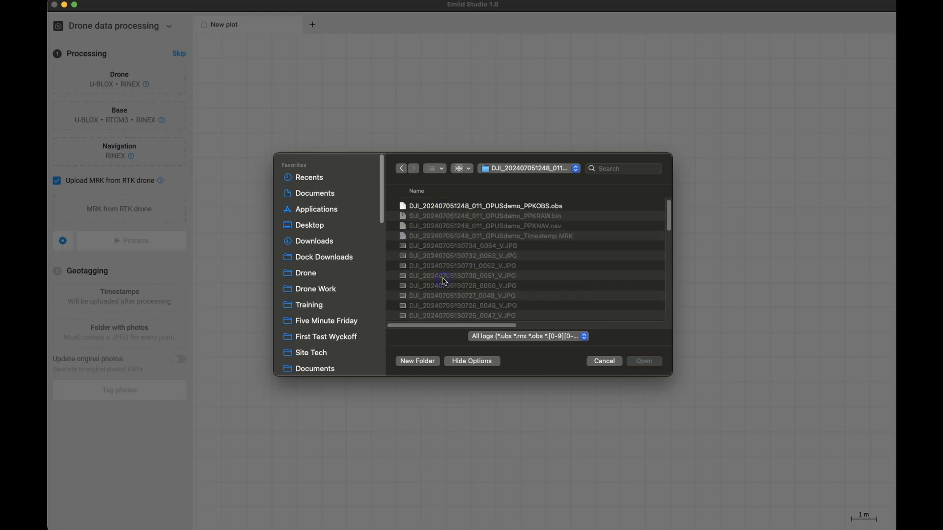
double_click(484, 206)
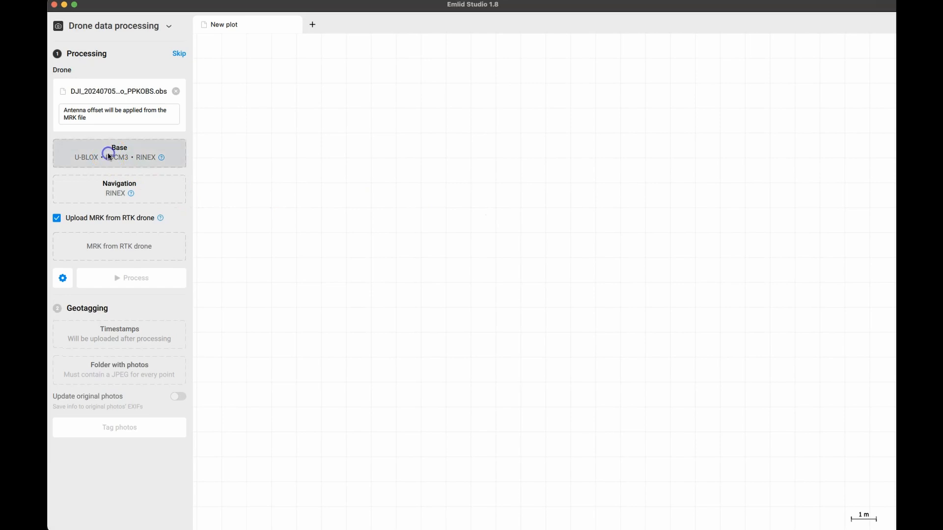
Load nji21870.24o from the nji2187 folder as the base station data.
left_click(119, 153)
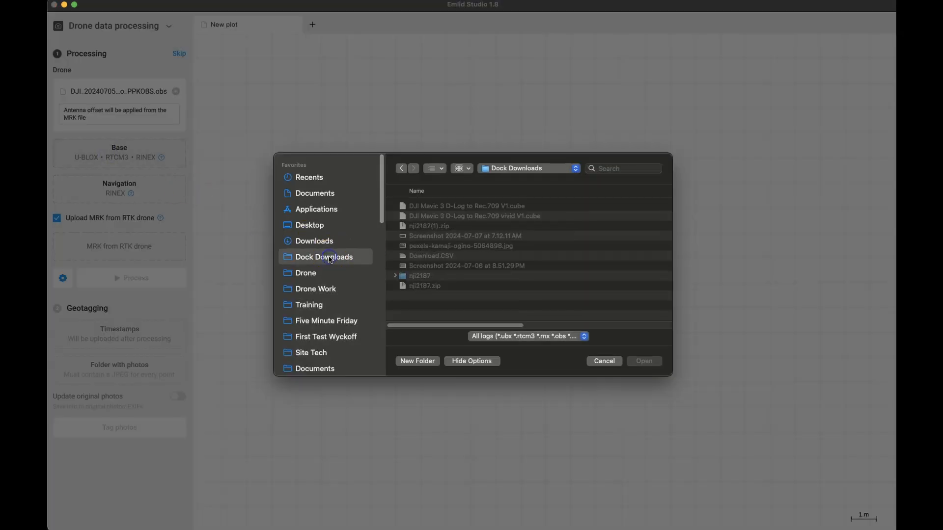
double_click(420, 275)
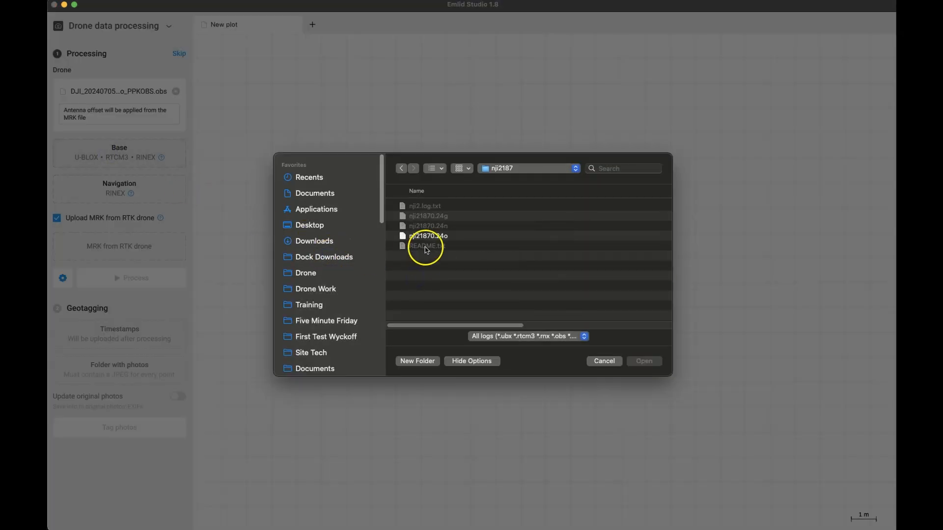
left_click(603, 360)
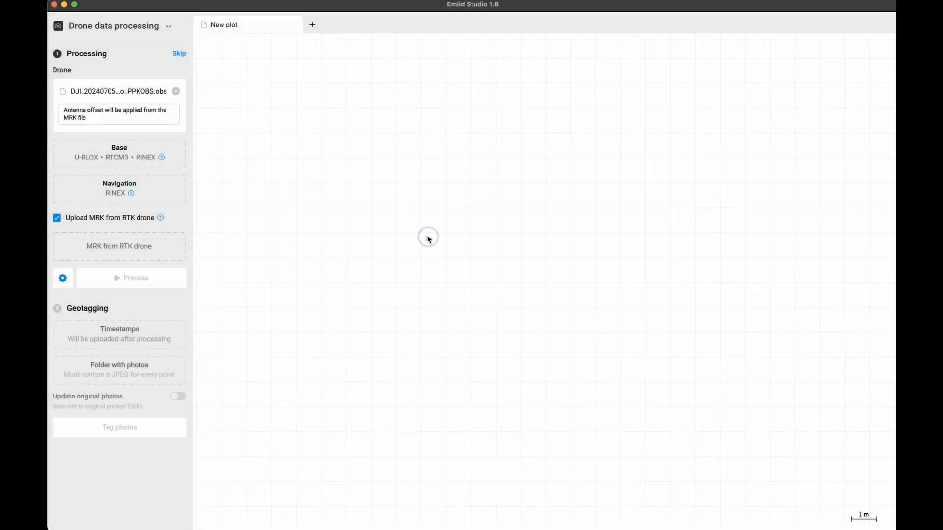
left_click(119, 152)
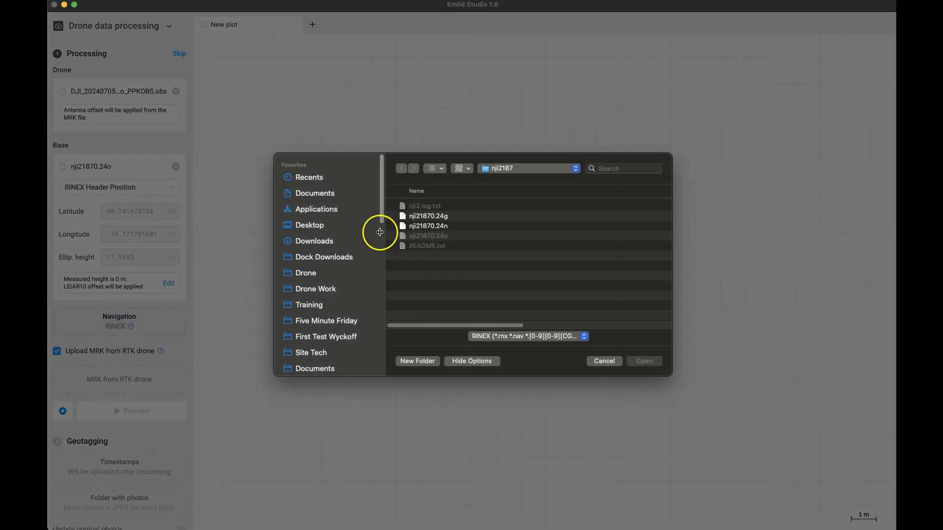
mouse_move(325, 320)
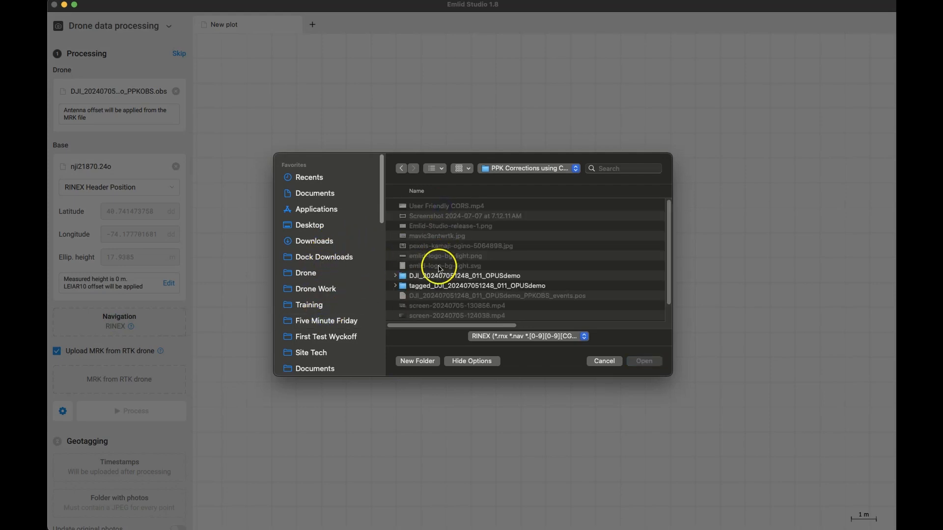
Load the drone's PPKNAV.nav navigation file and its Timestamp.MRK file.
double_click(465, 275)
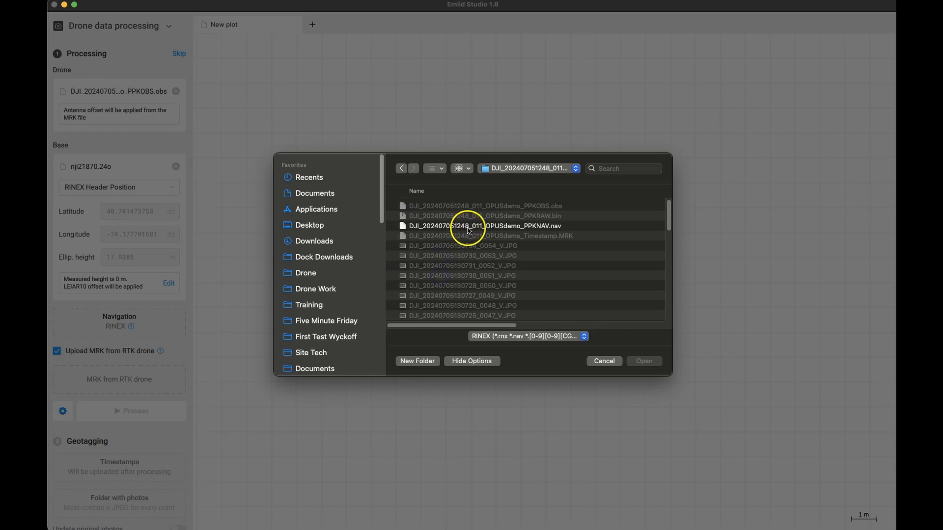
double_click(472, 226)
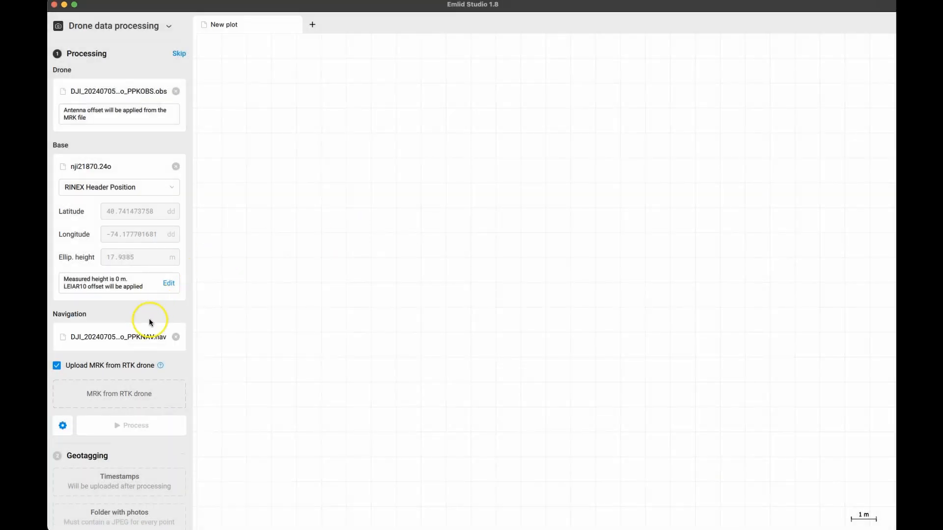
left_click(119, 394)
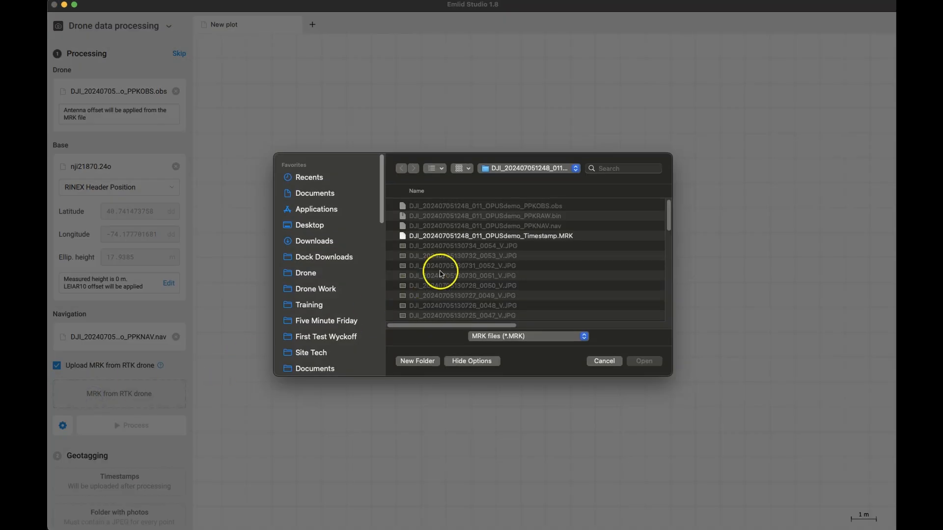
double_click(489, 236)
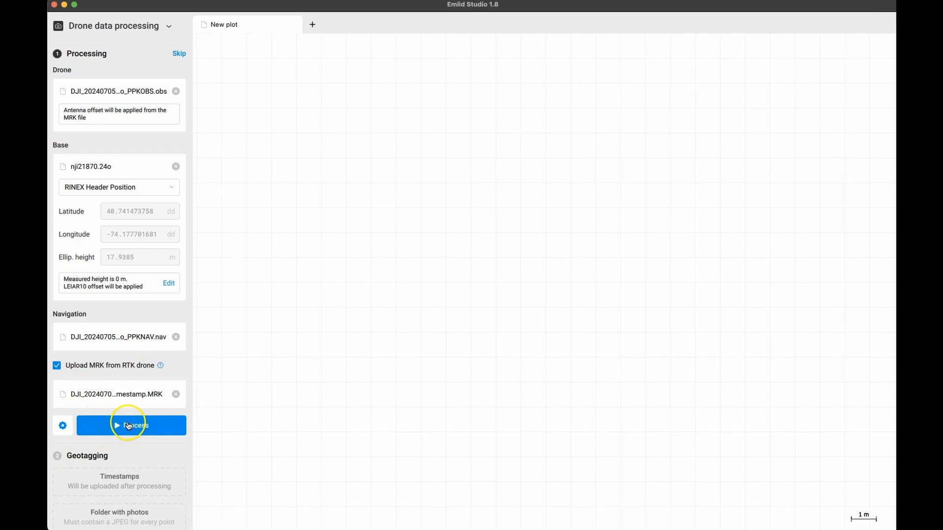
Run PPK processing to produce the 54-point events.pos track, then choose the photo folder.
left_click(131, 425)
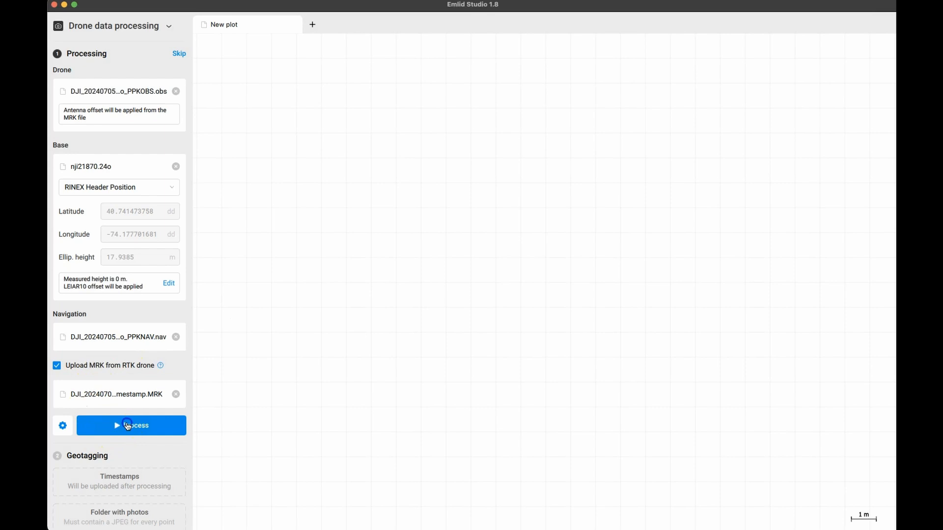
left_click(130, 425)
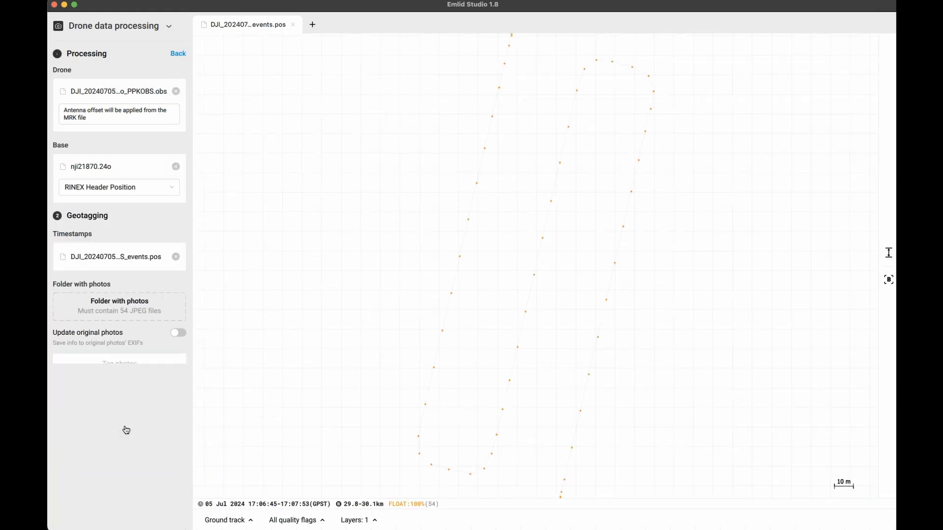
left_click(86, 53)
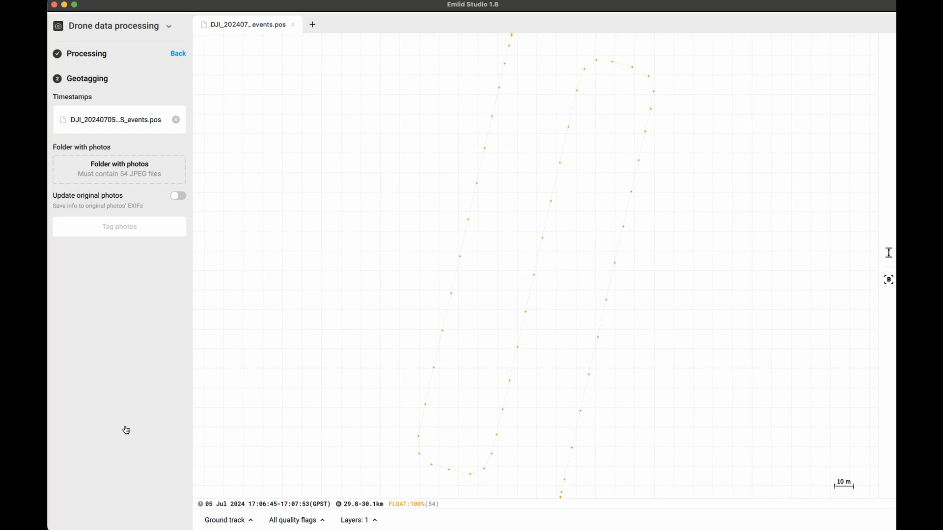
mouse_move(126, 425)
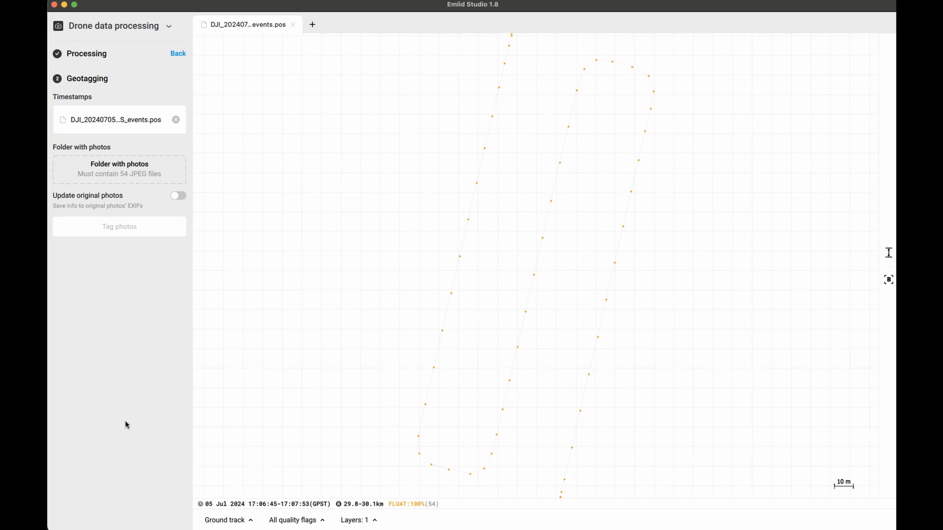
mouse_move(127, 420)
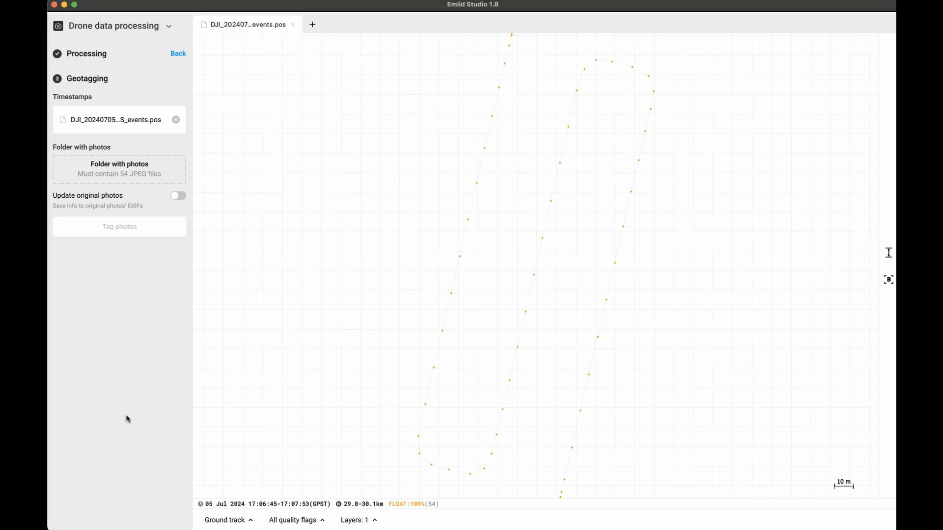
left_click(119, 170)
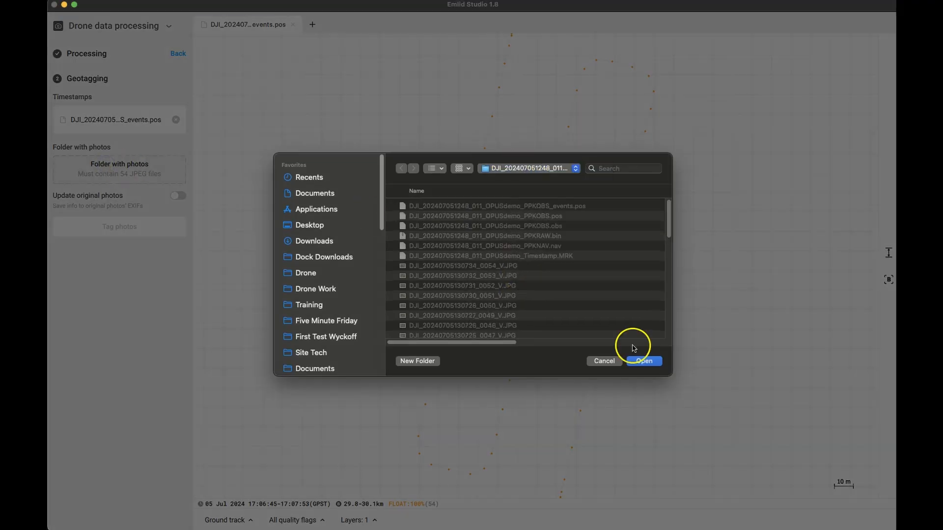
Geotag the 54 OPUSdemo photos with the corrected positions.
left_click(643, 360)
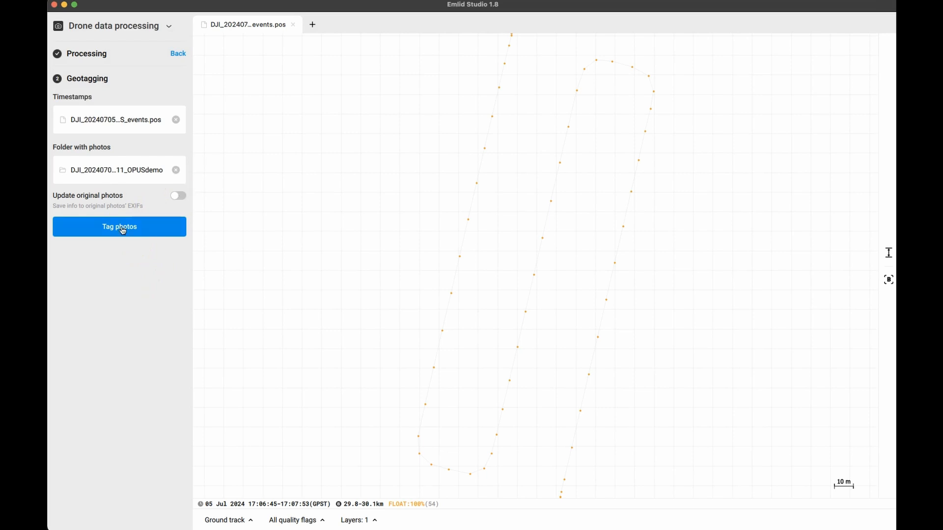
left_click(118, 227)
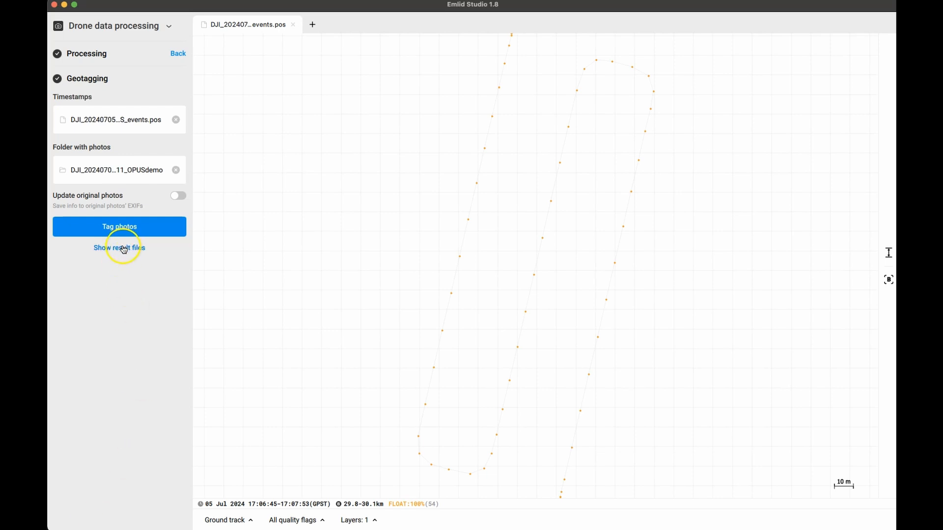
Check the tagged folder of 54 JPEGs, then return to the original OPUSdemo photo folder.
left_click(119, 247)
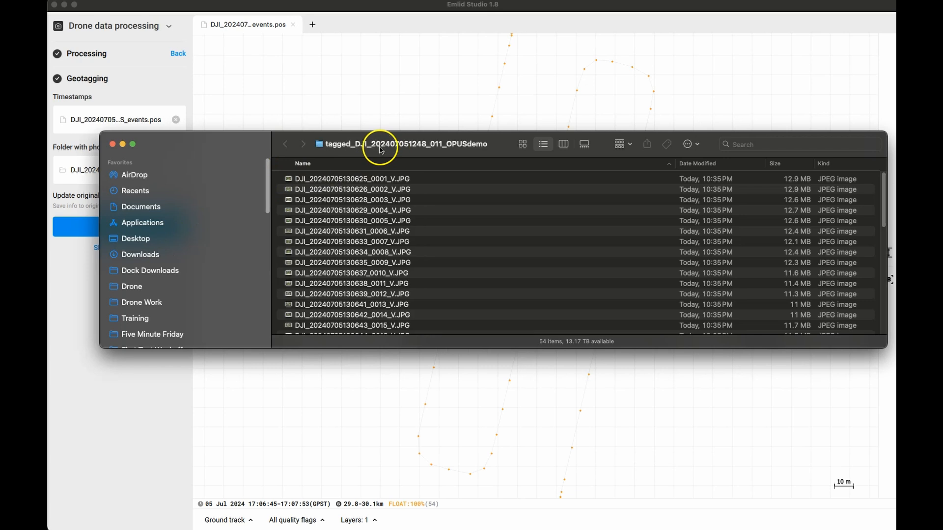
mouse_move(162, 232)
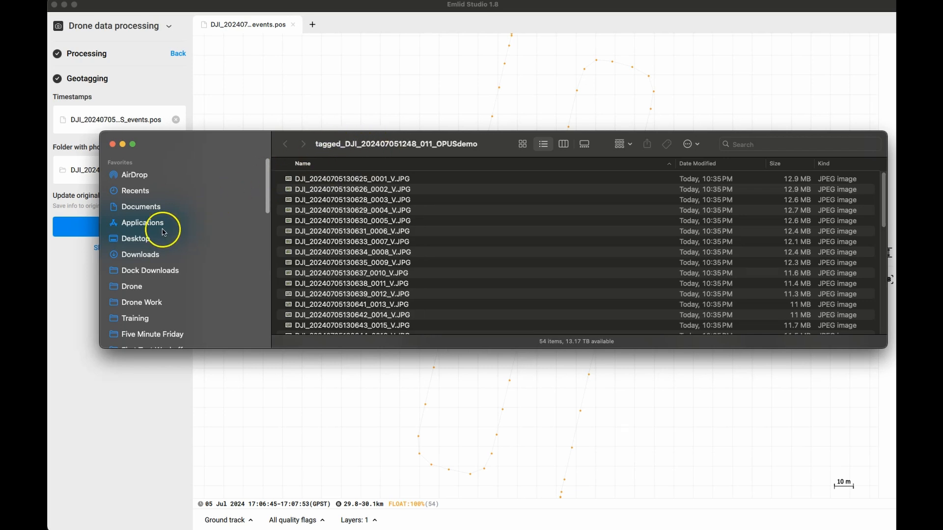
mouse_move(148, 302)
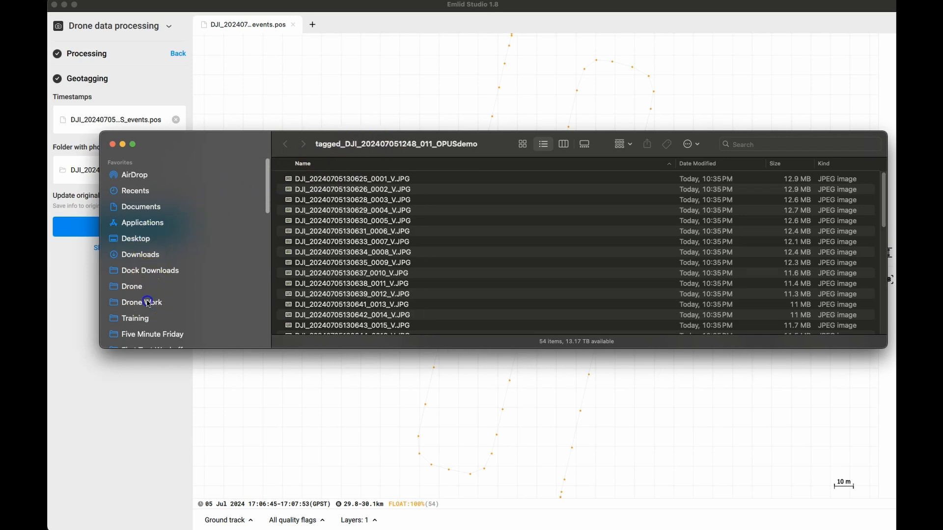
left_click(141, 301)
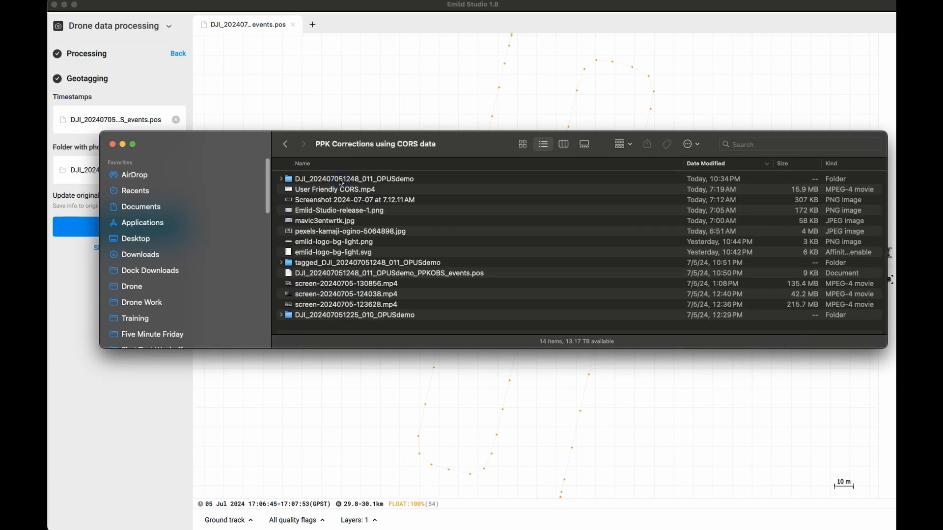
double_click(353, 179)
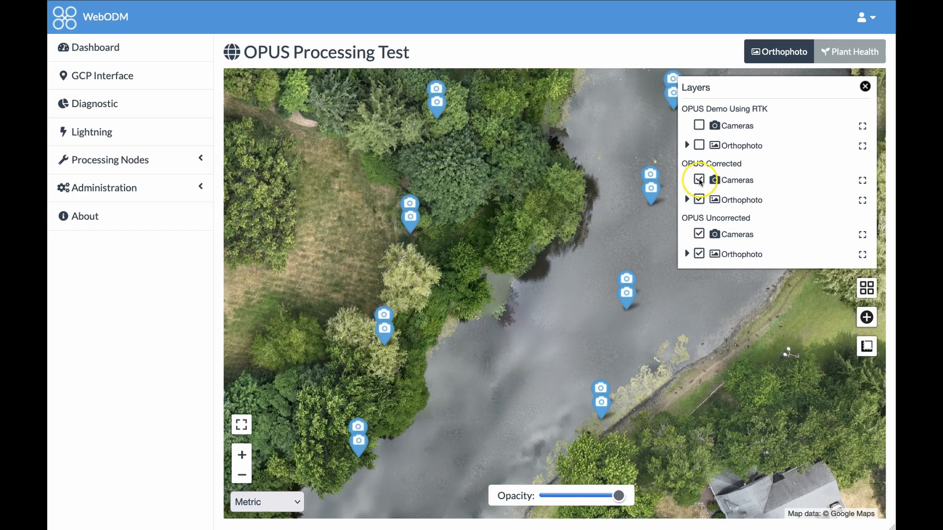
Toggle the OPUS Corrected and OPUS Uncorrected camera layers to show both position sets over the orthophotos.
left_click(698, 180)
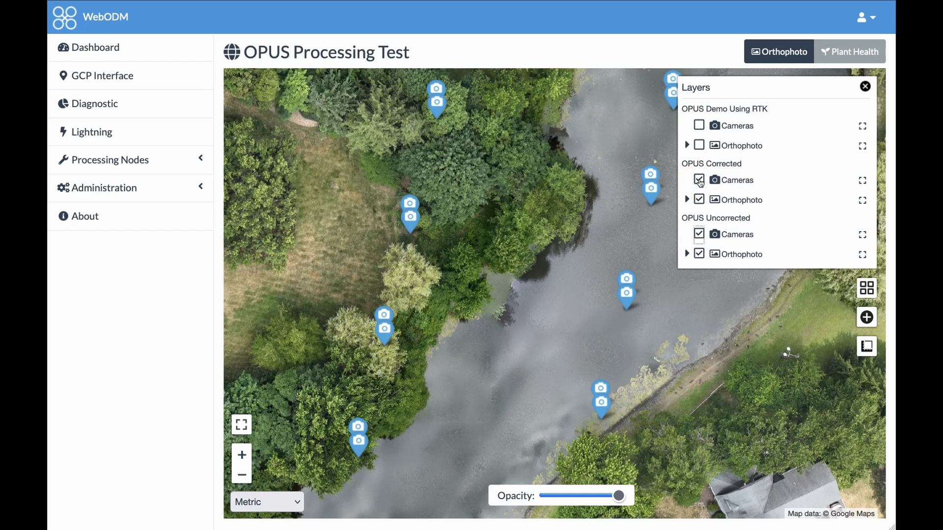
left_click(698, 180)
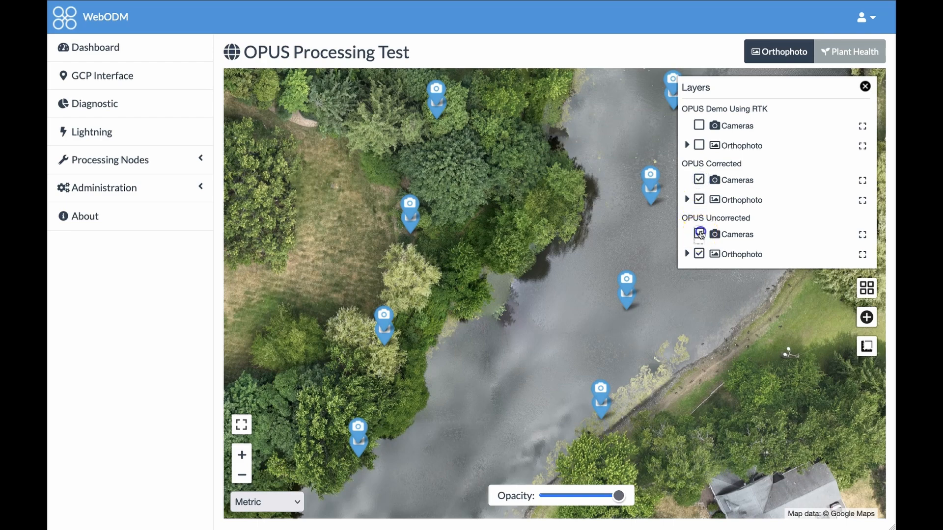
left_click(698, 233)
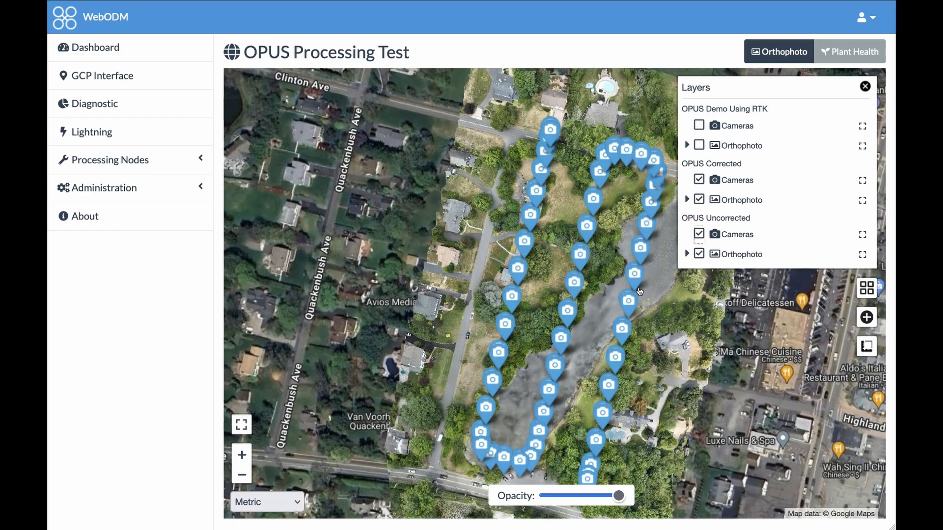
Toggle the OPUS Uncorrected Cameras and Orthophoto layers to compare positions across the whole flight loop.
left_click(698, 199)
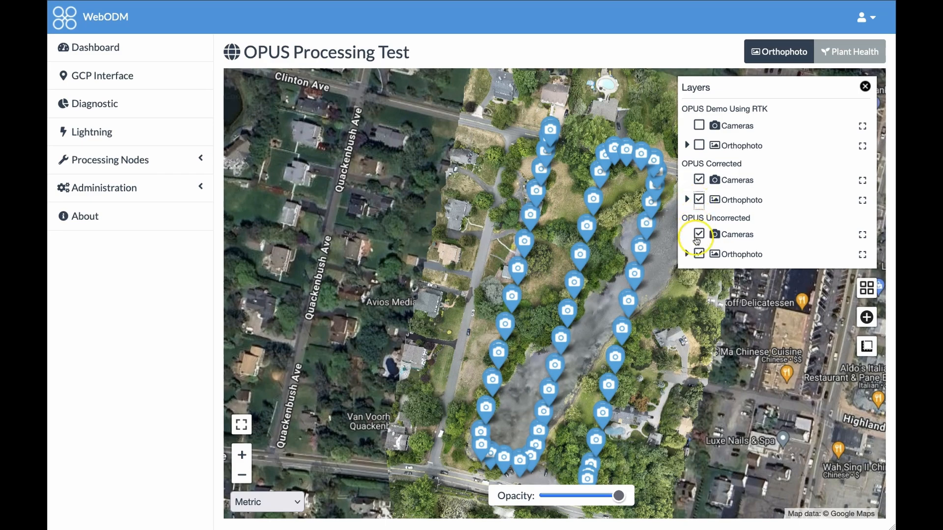
left_click(698, 233)
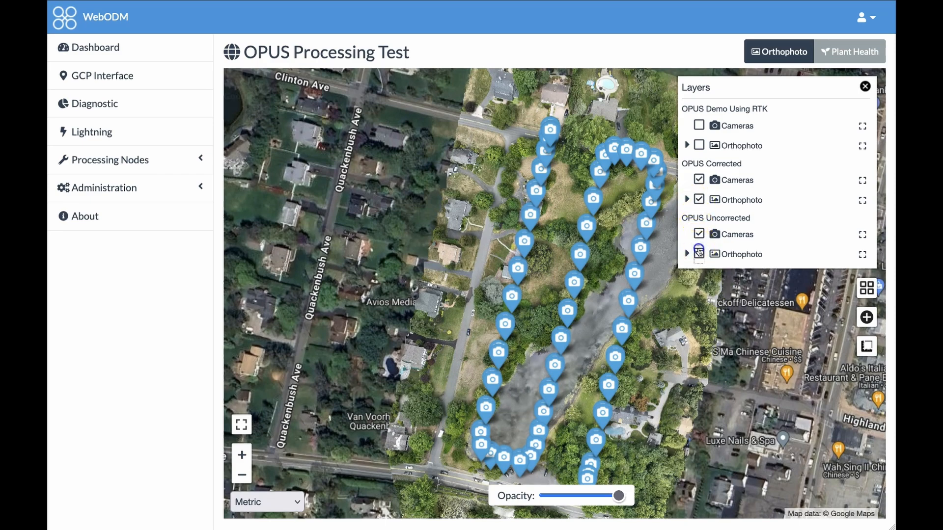